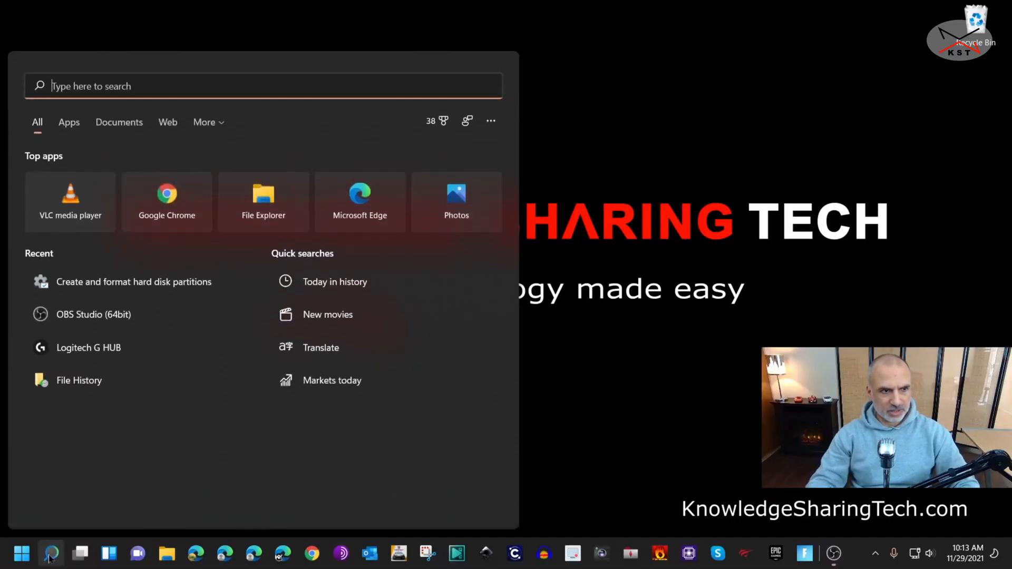
Search Start for "diskman" to surface Create and format hard disk partitions
text(diskman)
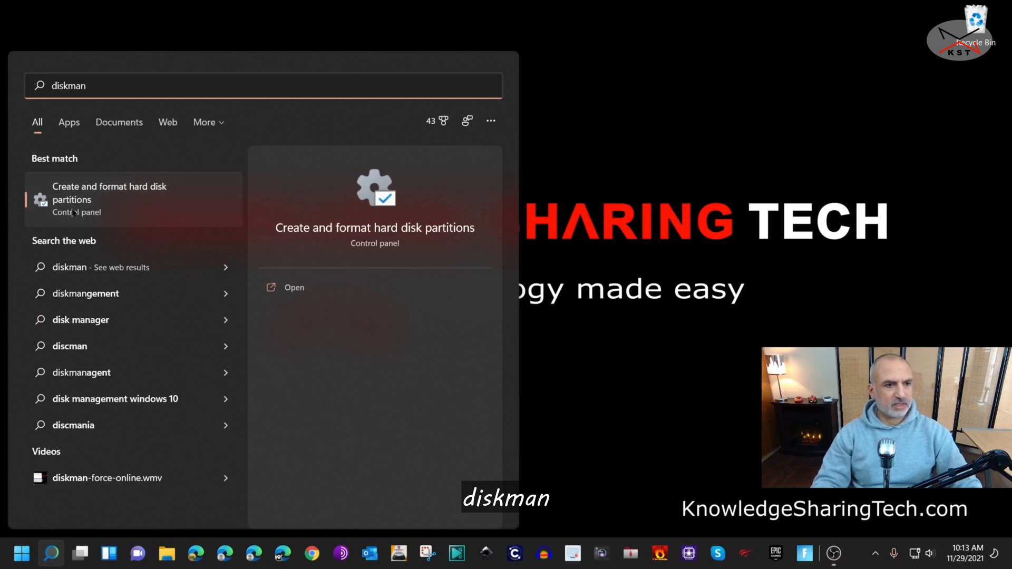
mouse_move(67, 201)
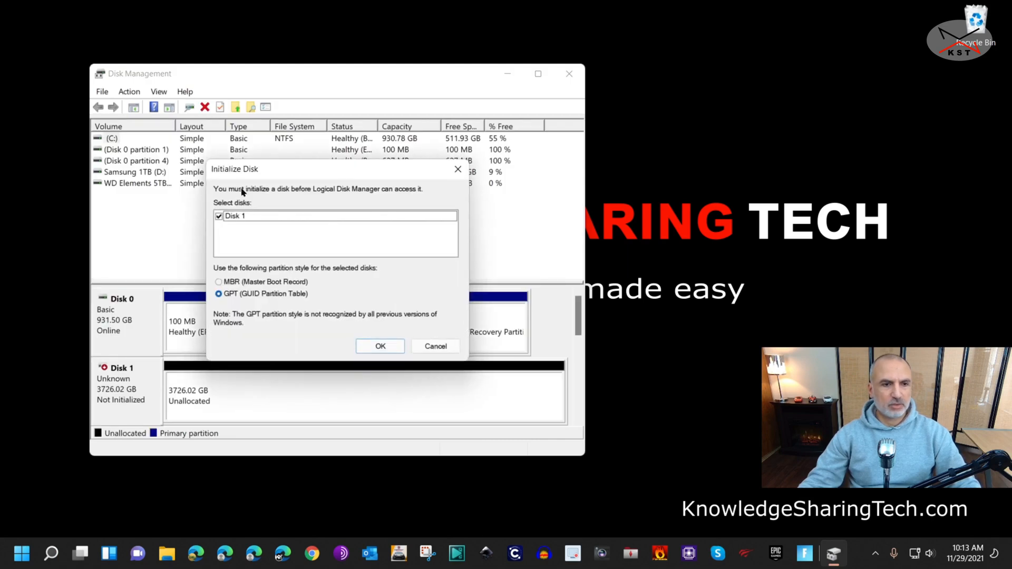
mouse_move(437, 336)
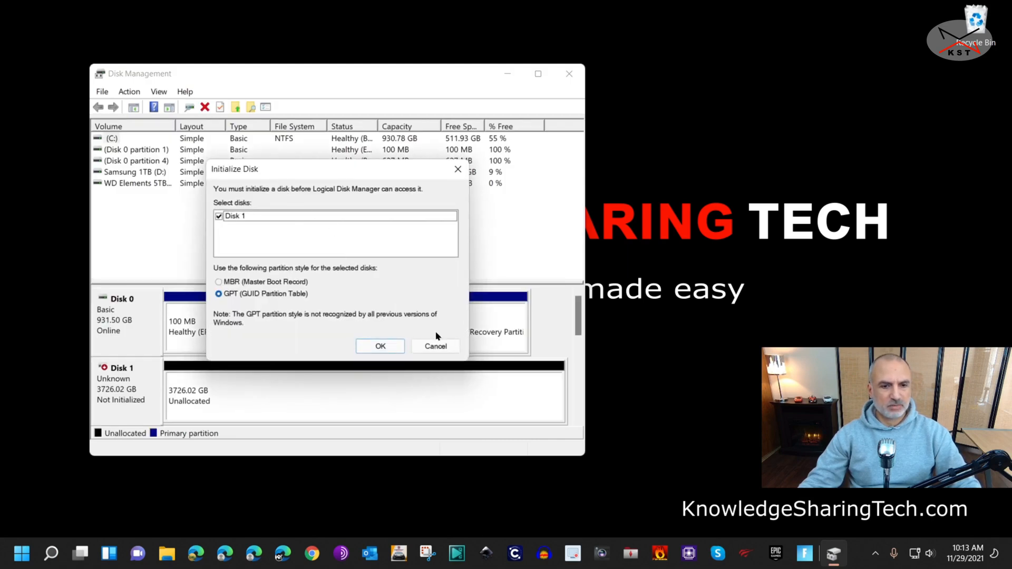
Initialize the new 3726 GB Disk 1 with the GPT partition style
click(379, 345)
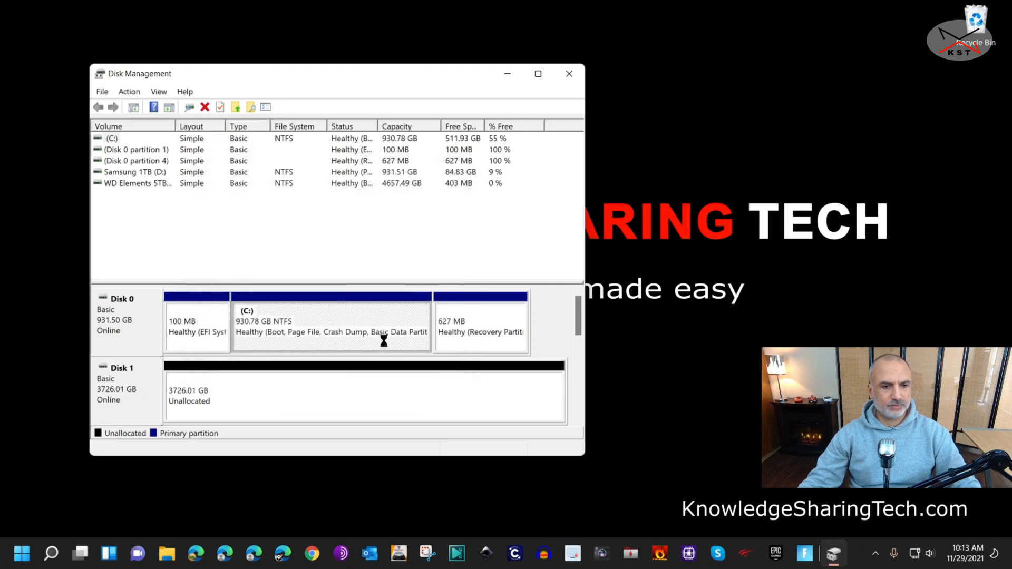
mouse_move(546, 55)
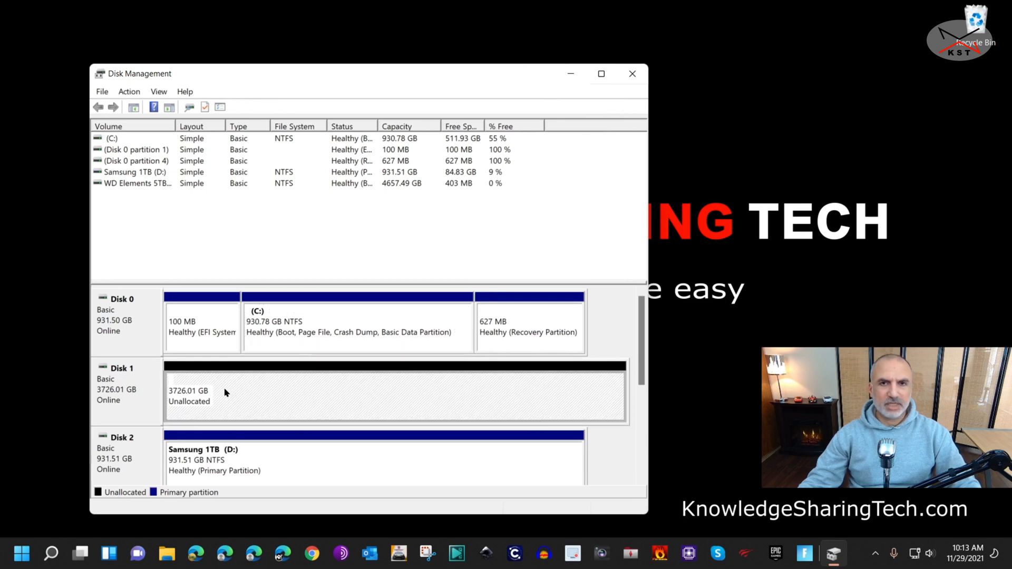
mouse_move(232, 386)
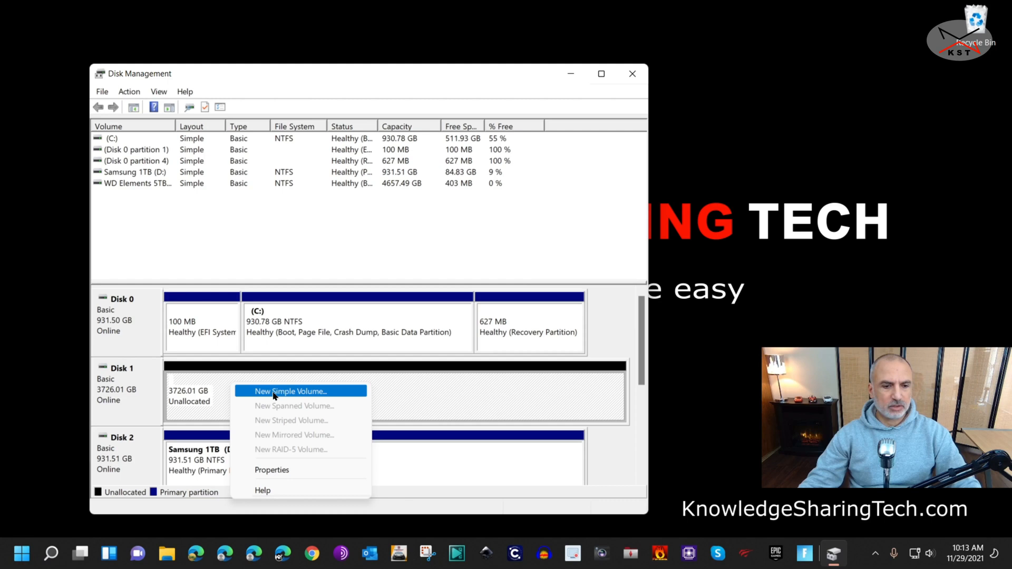
Create a full-size NTFS quick-format simple volume E: labelled "Seagate Baracuda" on Disk 1
click(291, 391)
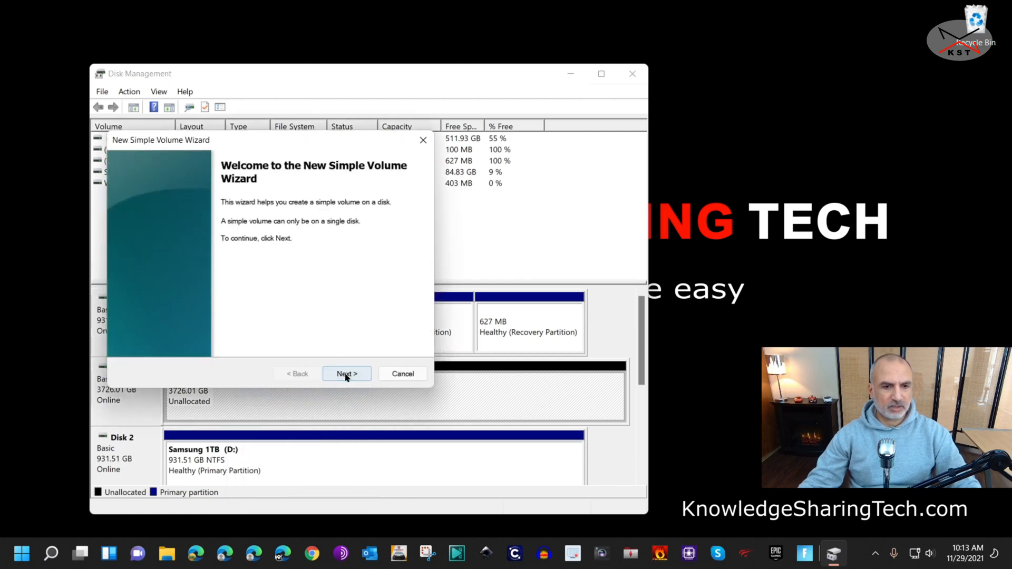
click(346, 374)
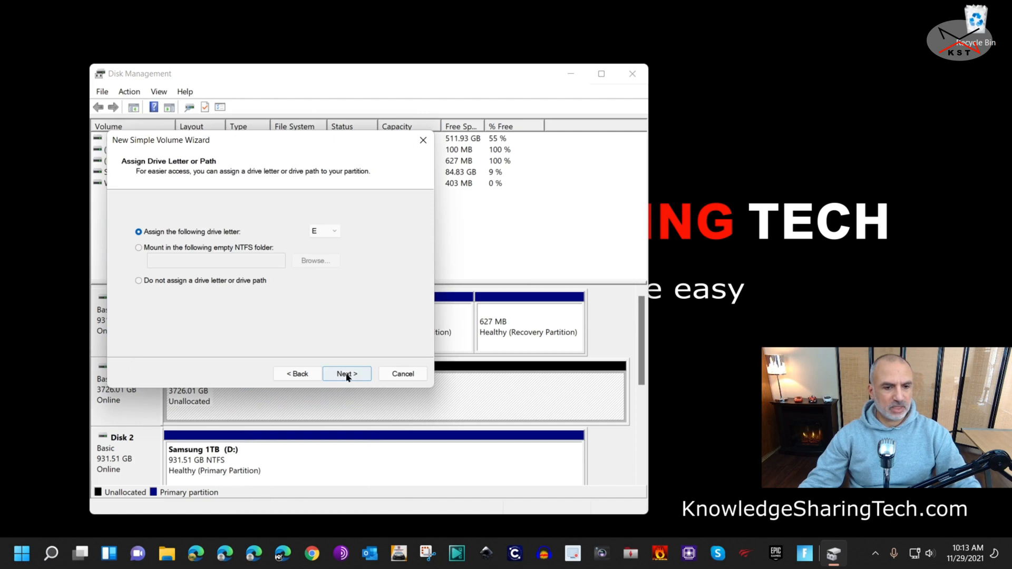
click(346, 374)
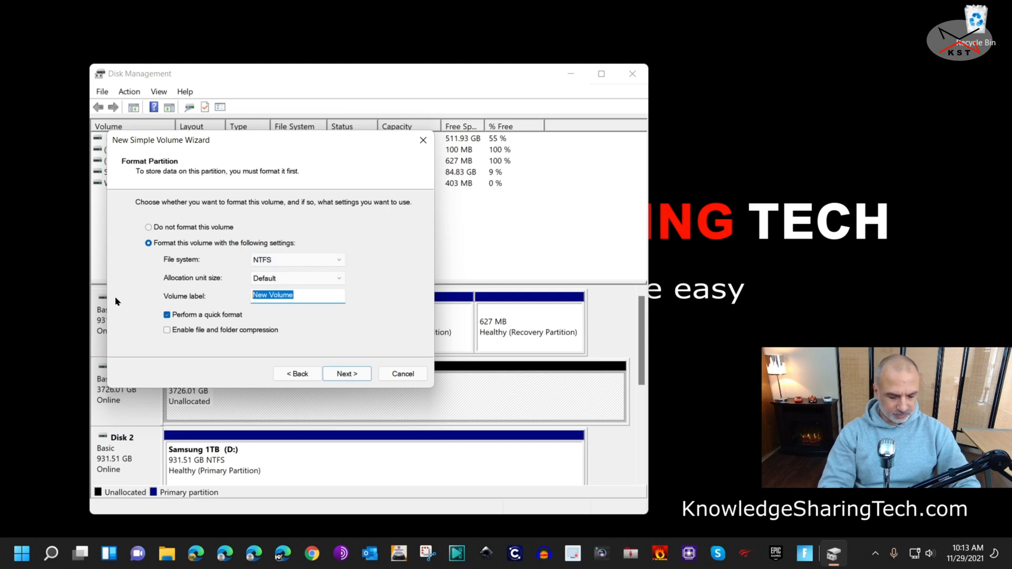
text(Seagate Baracuda)
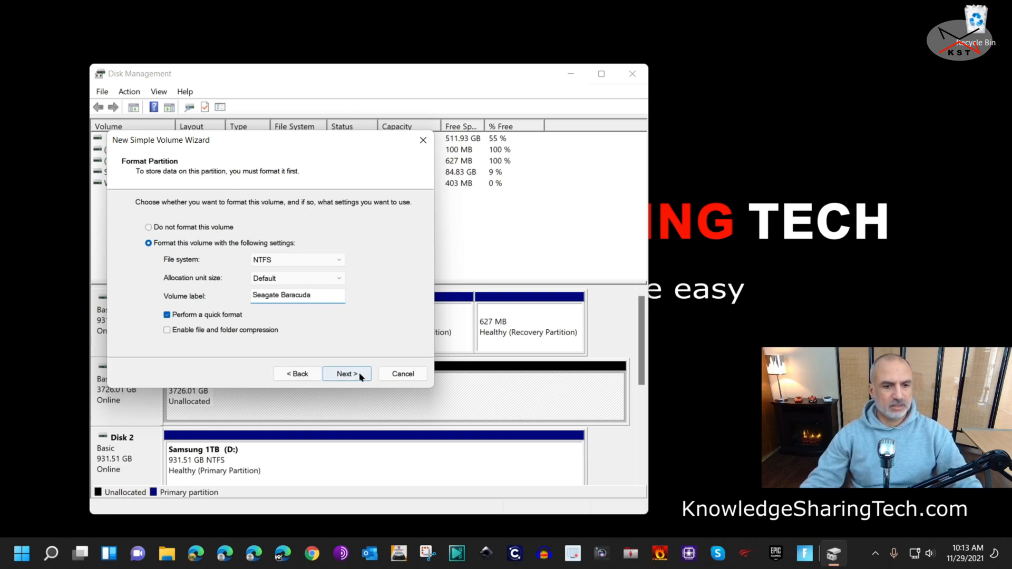
click(347, 373)
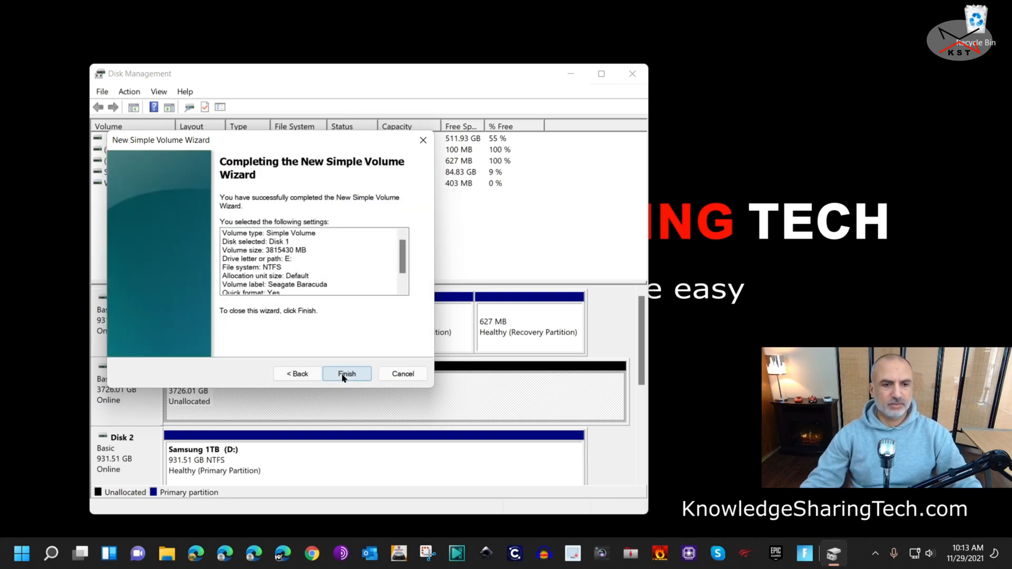
click(347, 373)
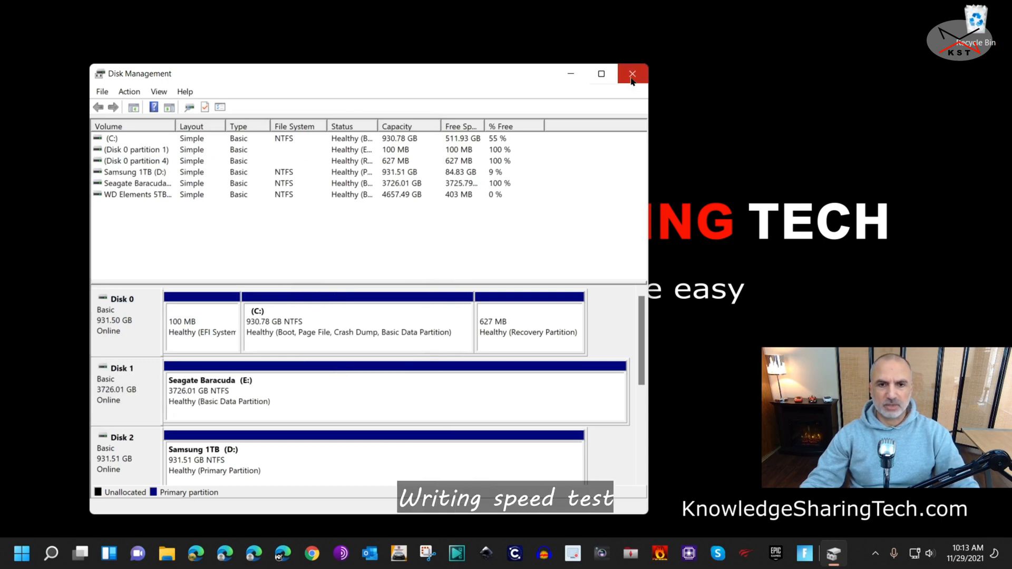
mouse_move(632, 82)
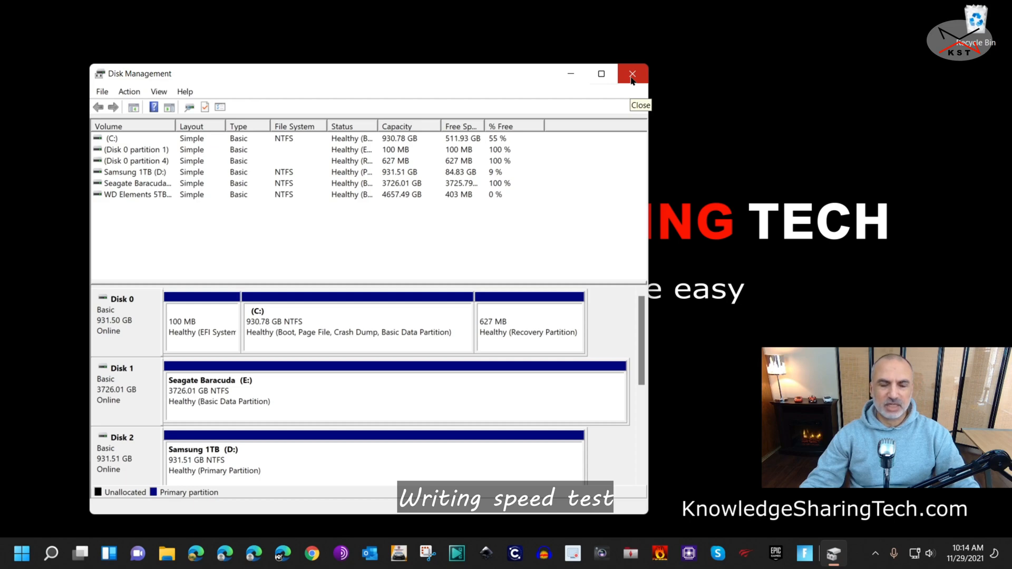
Close Disk Management with the healthy Seagate Baracuda (E:) volume in place
click(632, 72)
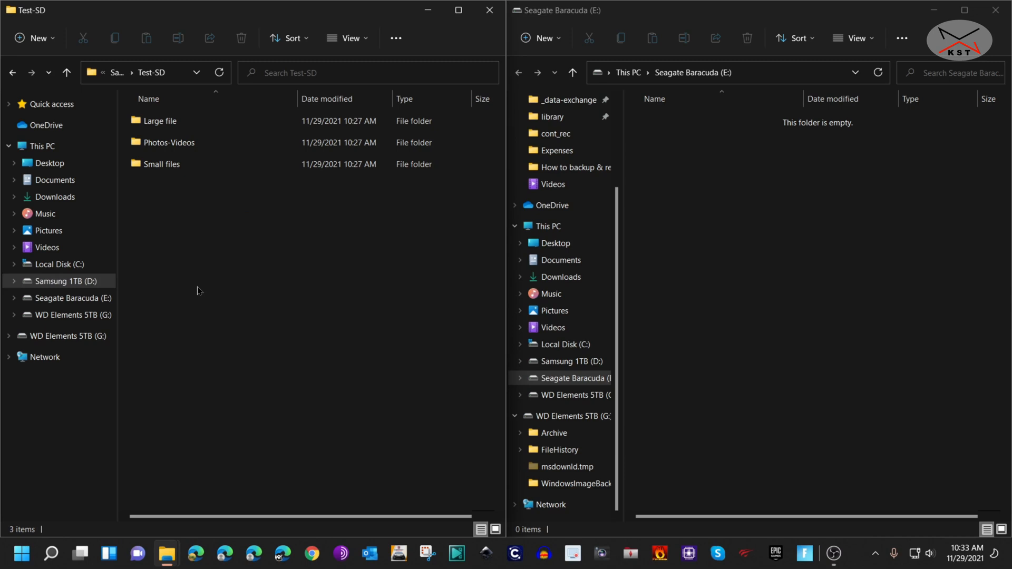
mouse_move(185, 248)
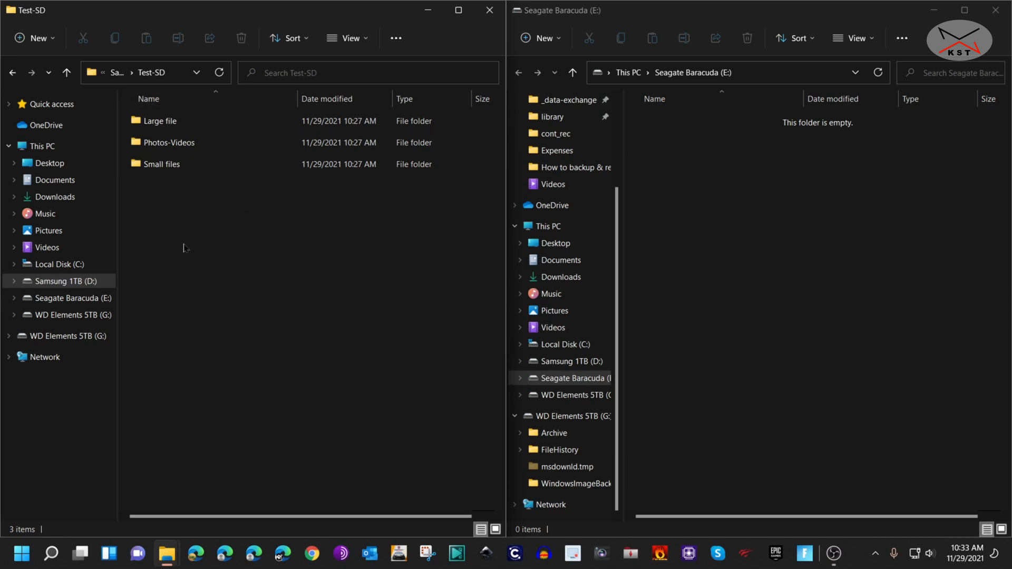
mouse_move(181, 191)
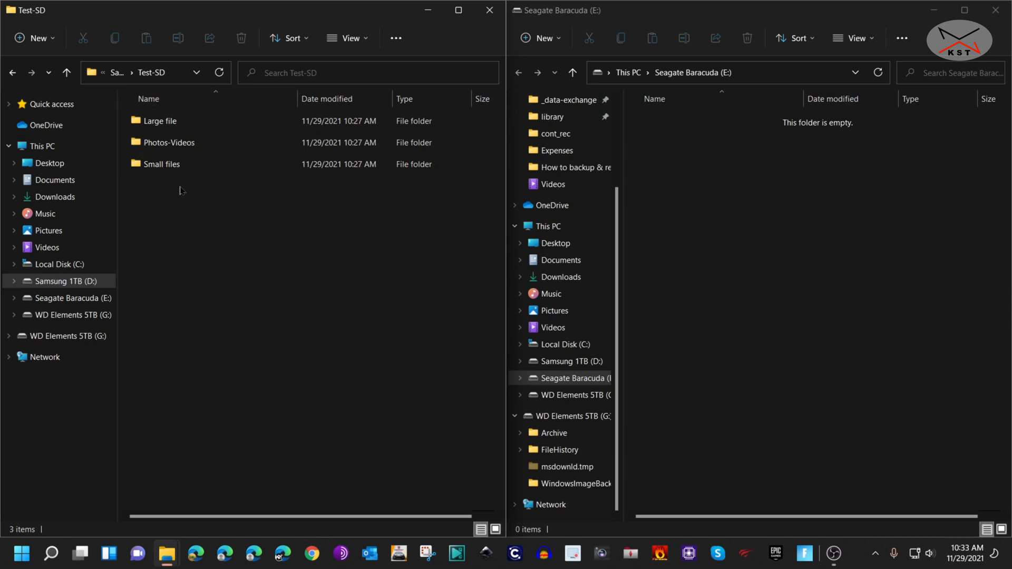
click(161, 163)
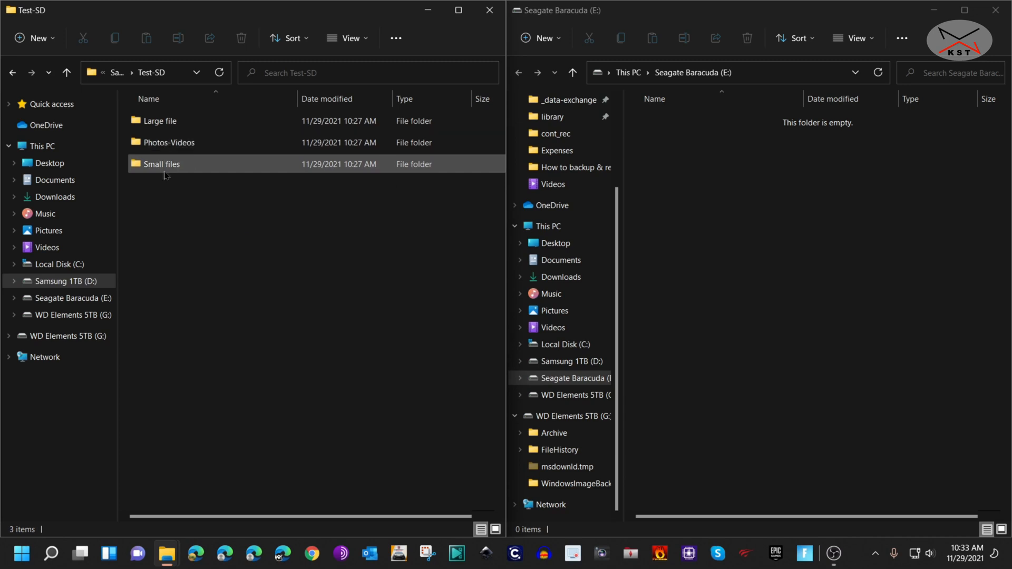
mouse_move(153, 120)
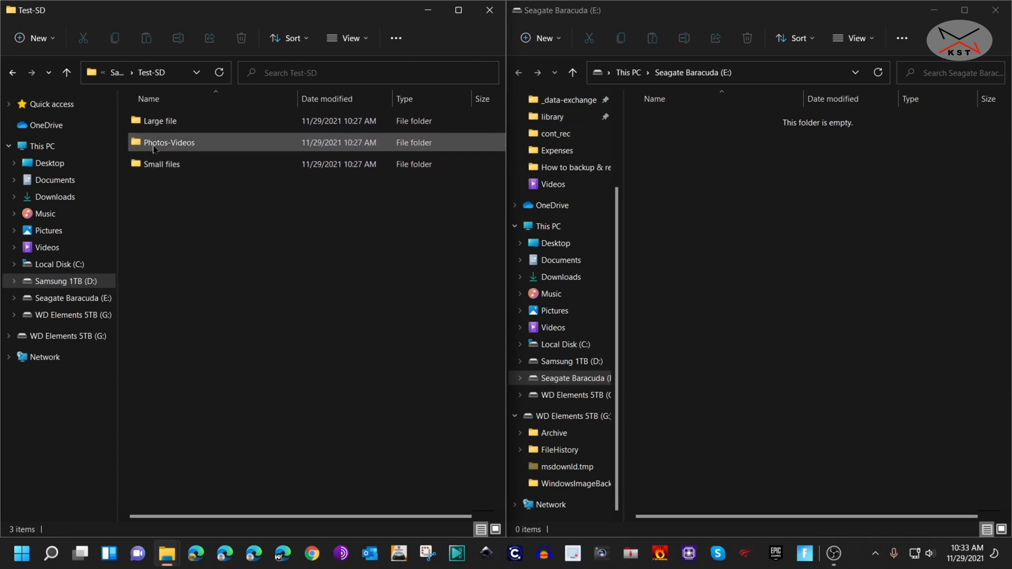
click(162, 164)
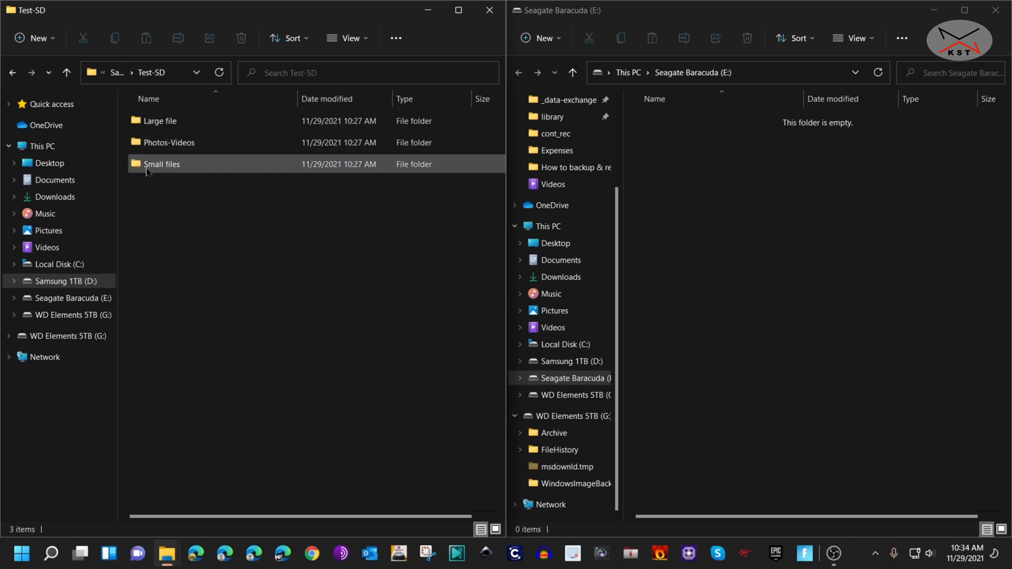
mouse_move(155, 174)
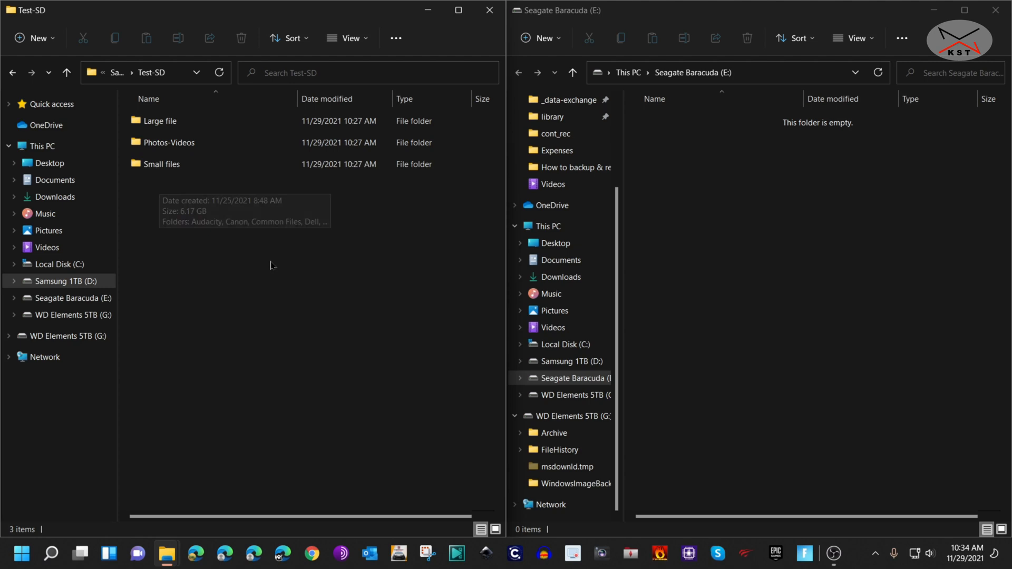
mouse_move(329, 293)
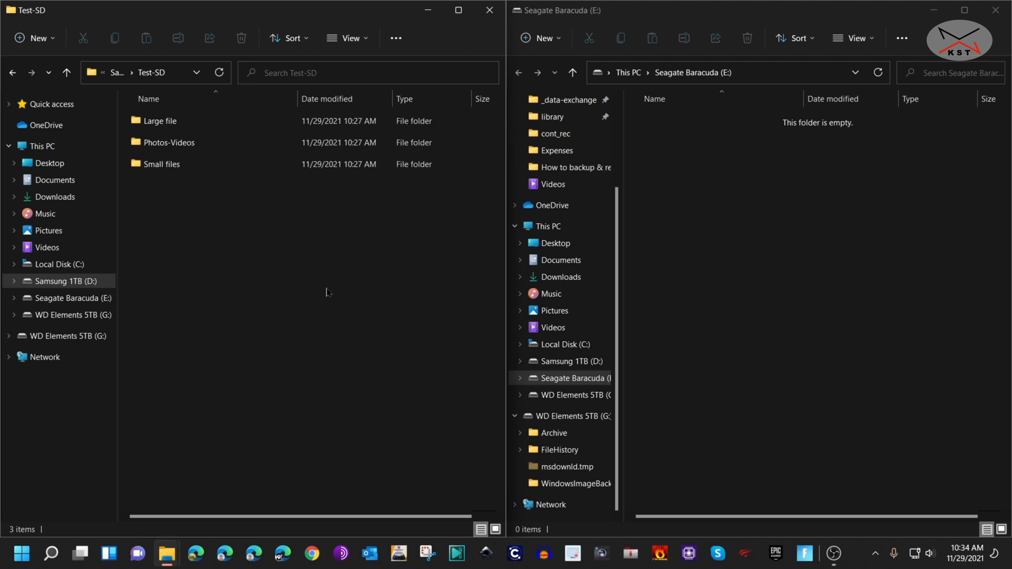
mouse_move(294, 242)
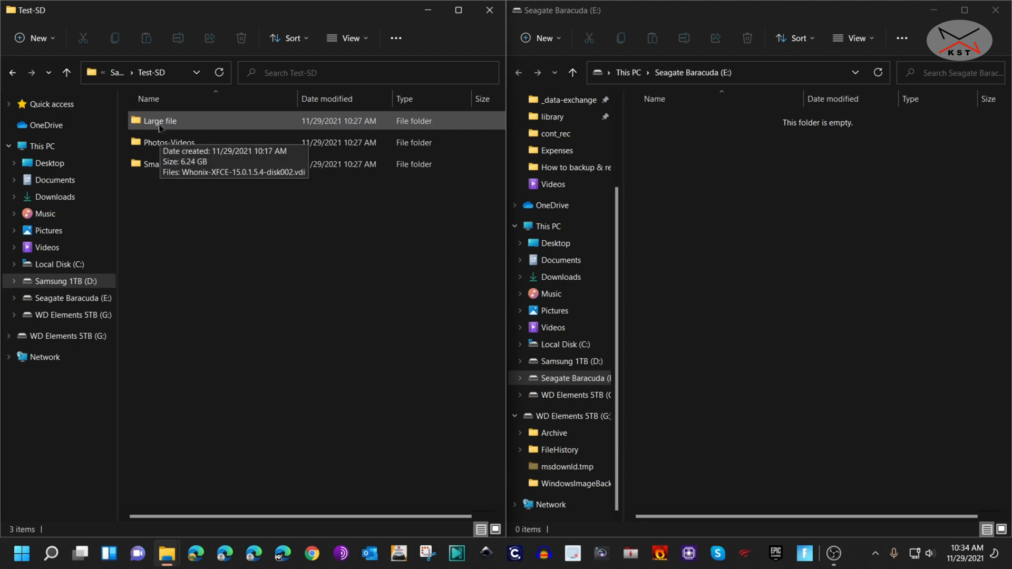
Copy the Large file folder from Test-SD onto E:, then select Photos-Videos
drag(159, 120, 740, 265)
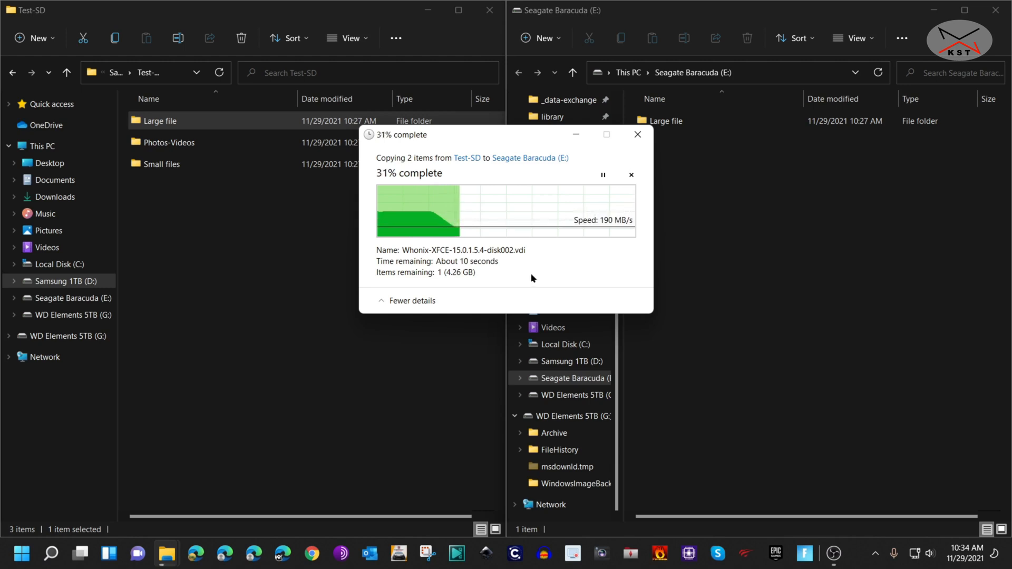
mouse_move(430, 239)
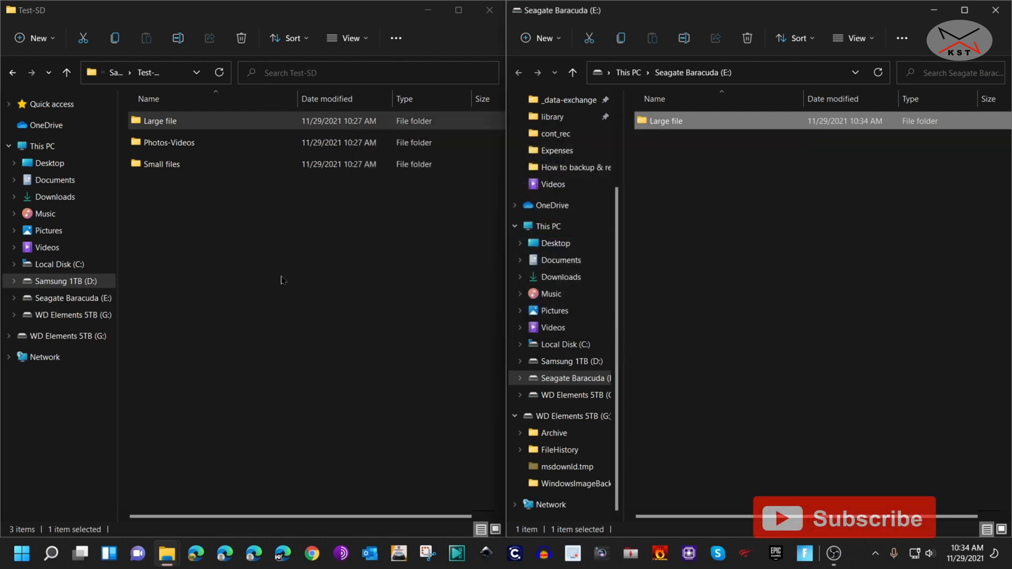
mouse_move(300, 285)
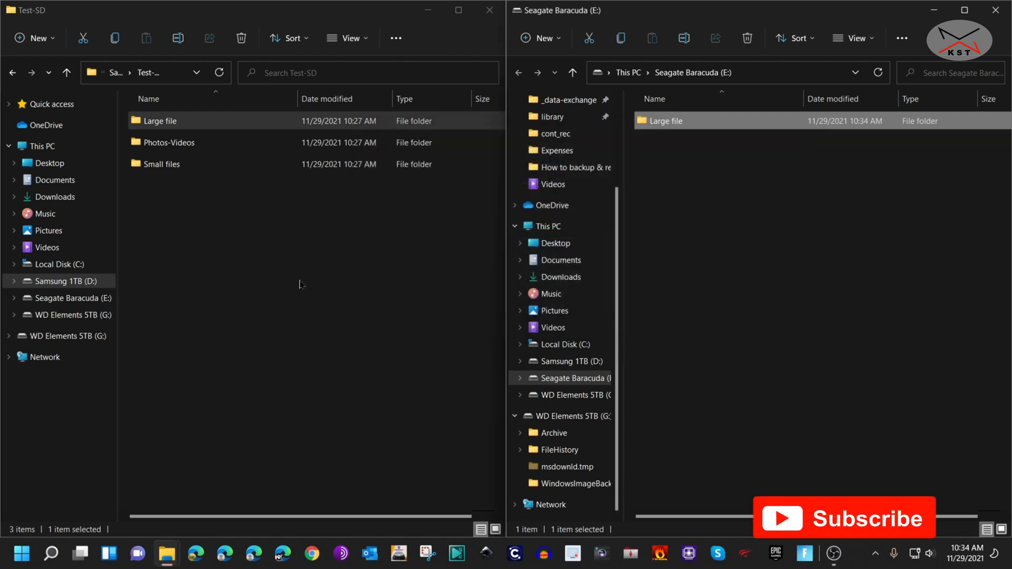
click(169, 143)
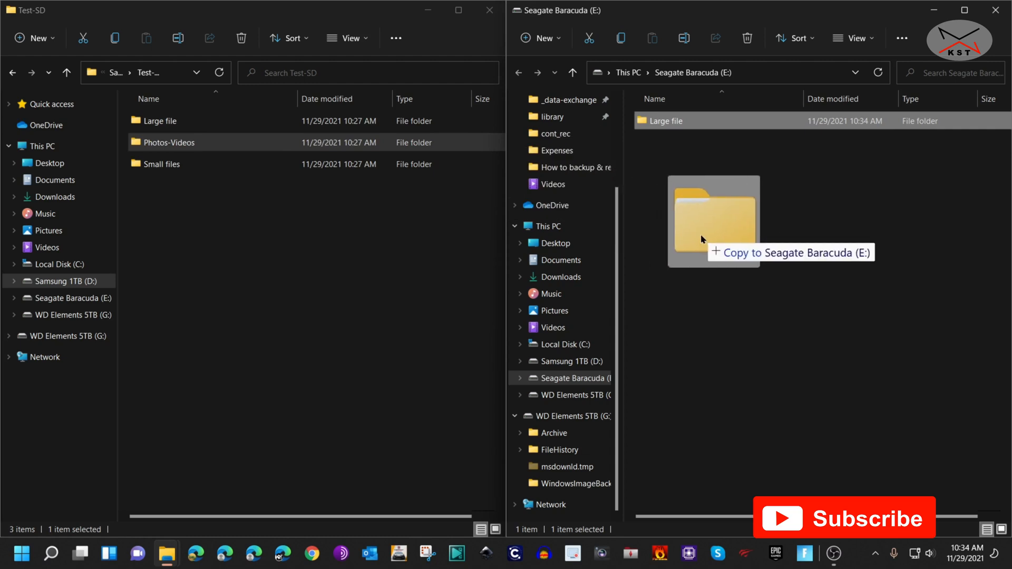
Copy the Photos-Videos folder onto E:, then select Small files for copying
drag(702, 240, 713, 221)
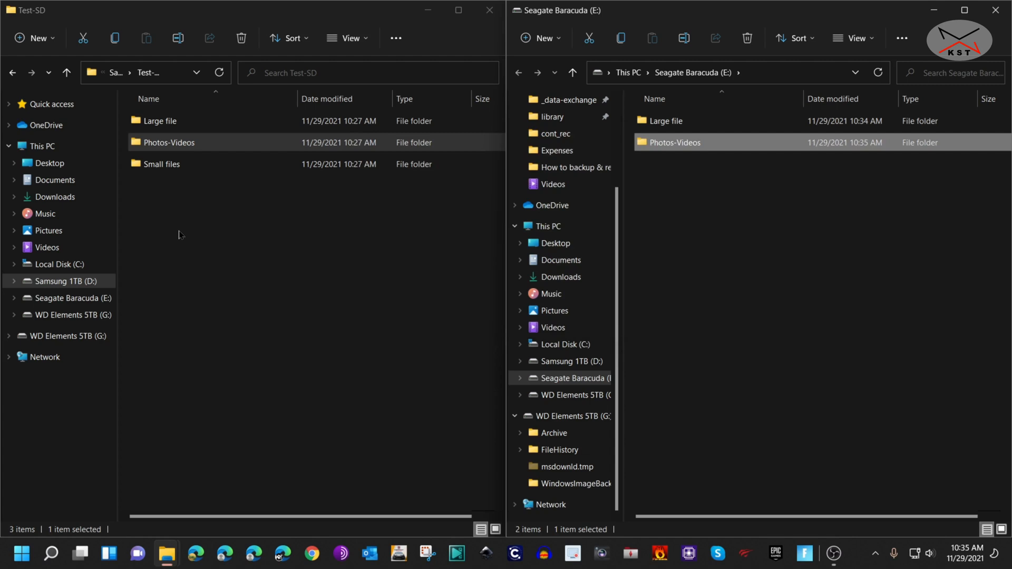
mouse_move(180, 226)
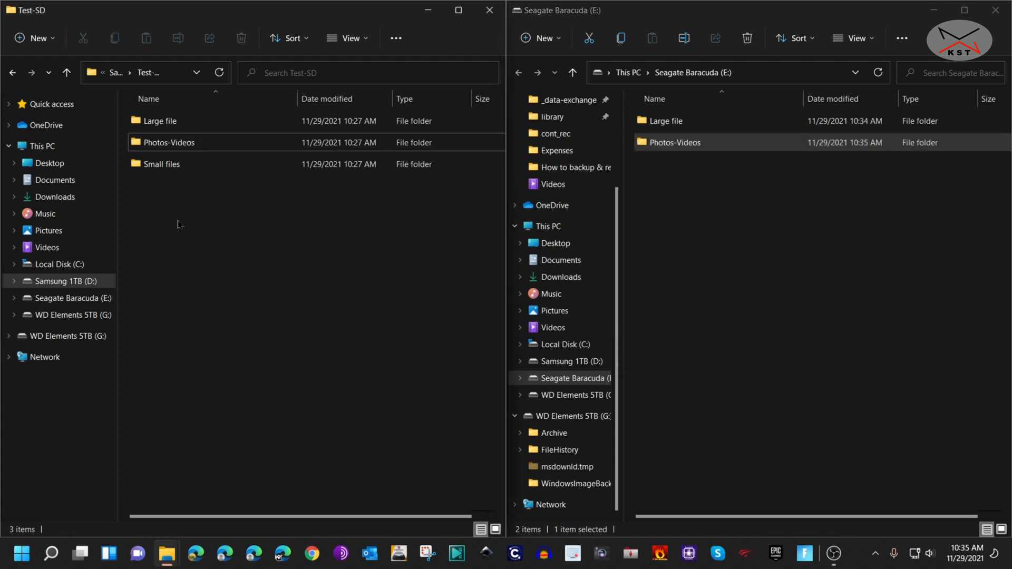
click(162, 163)
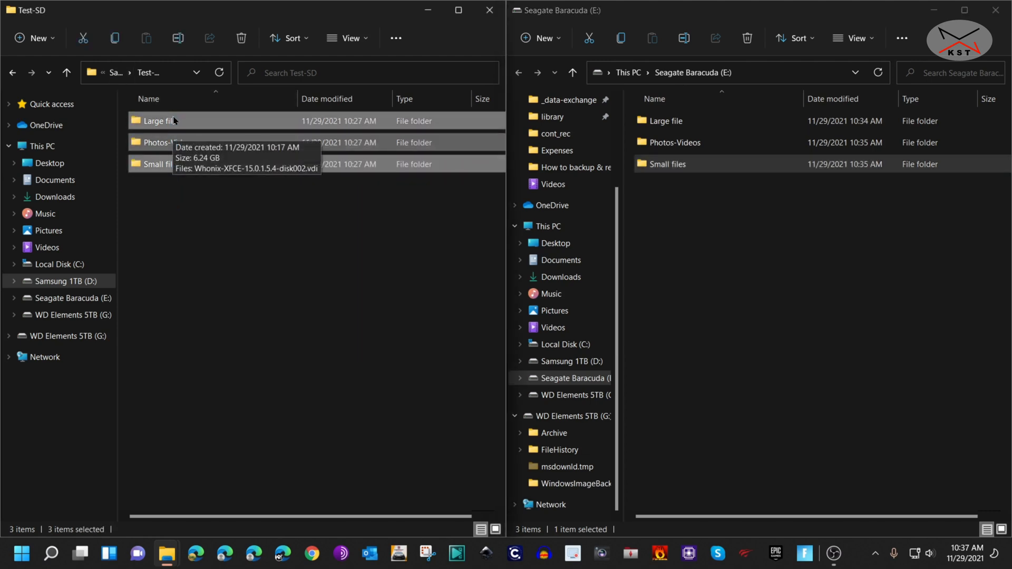
Permanently delete the three test folders from Test-SD, confirming the prompt
click(240, 38)
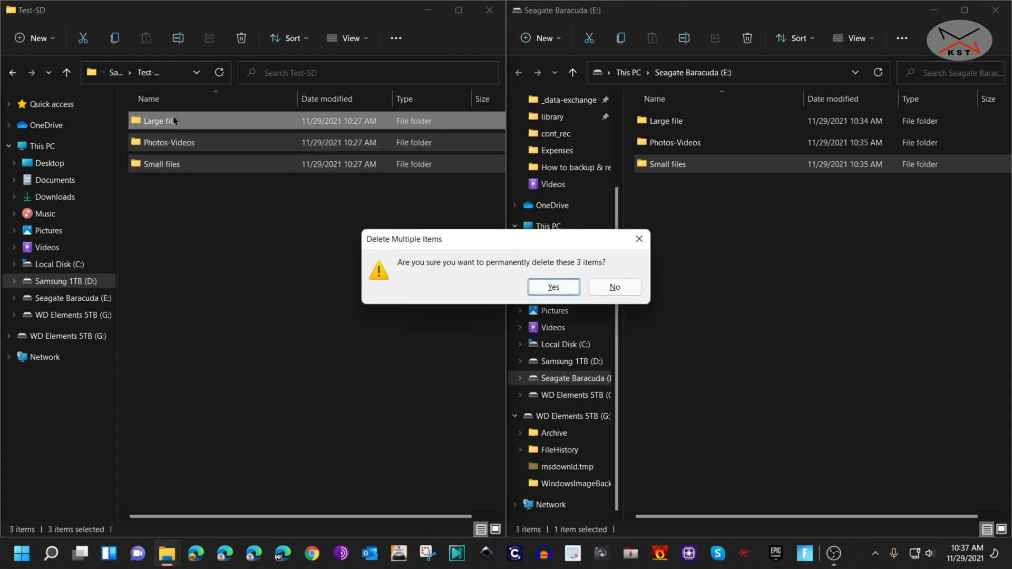
click(554, 287)
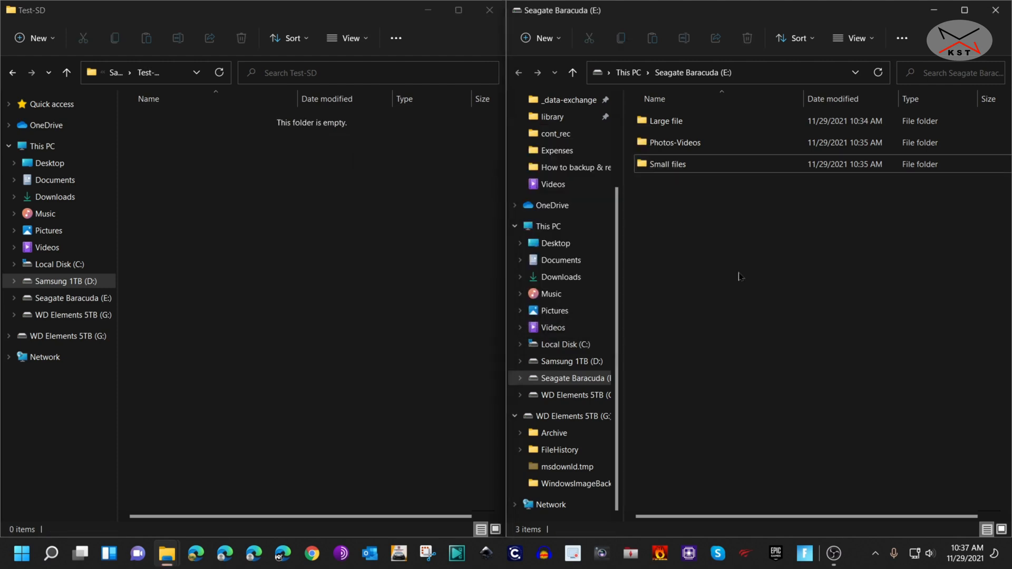
Copy the Large file folder from E: back into the empty Test-SD
click(666, 120)
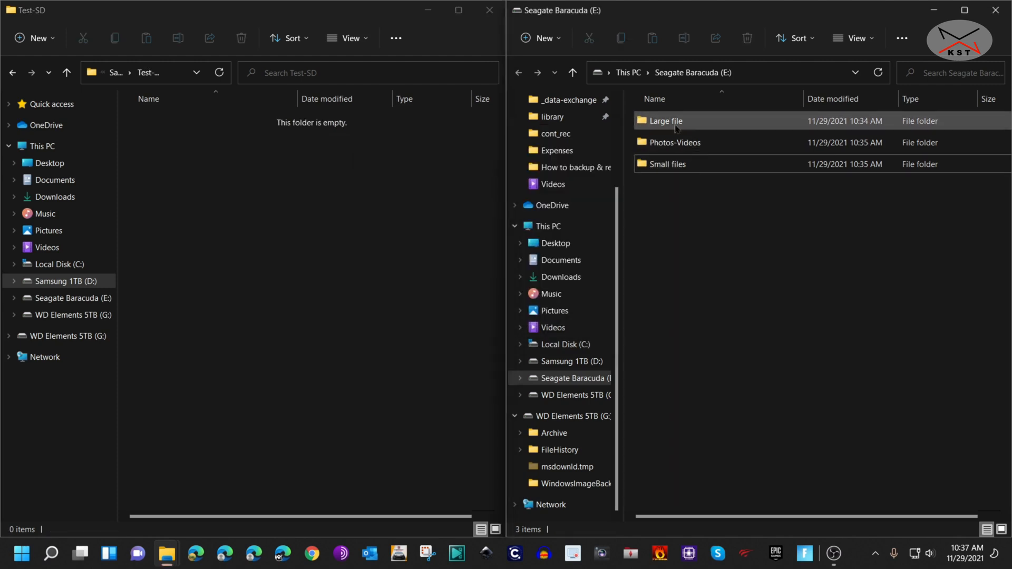
drag(665, 120, 243, 213)
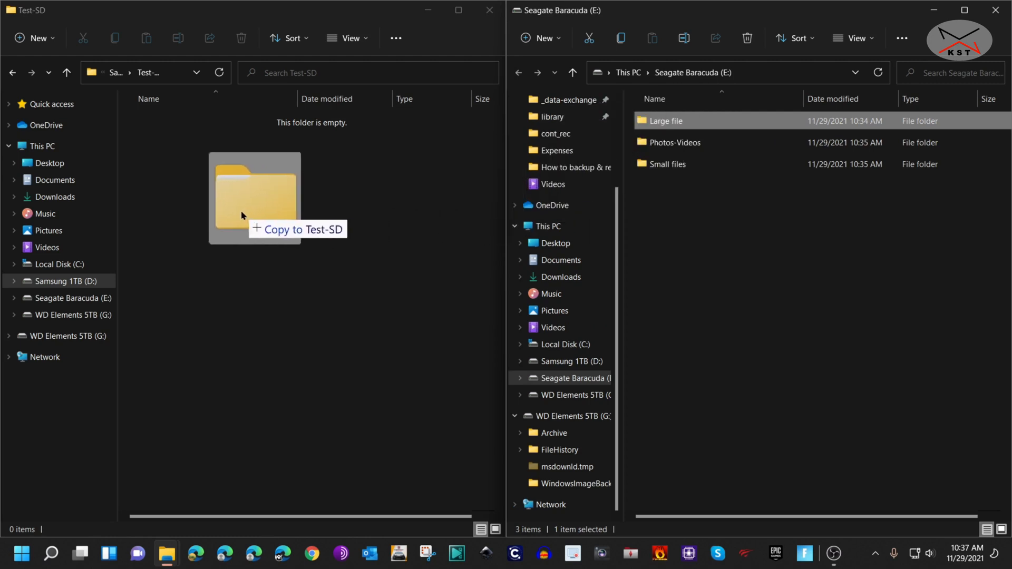